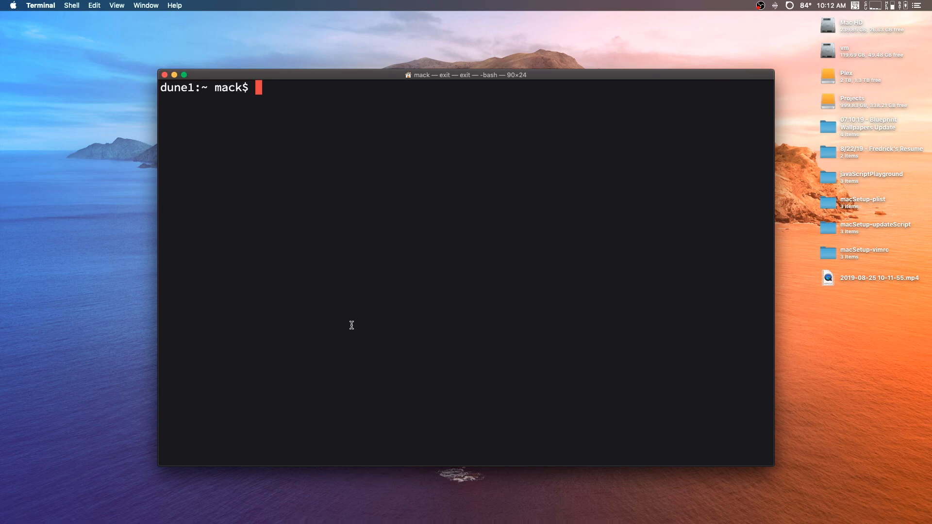
- Scroll through the vim install notes with j and k
type("vim install")
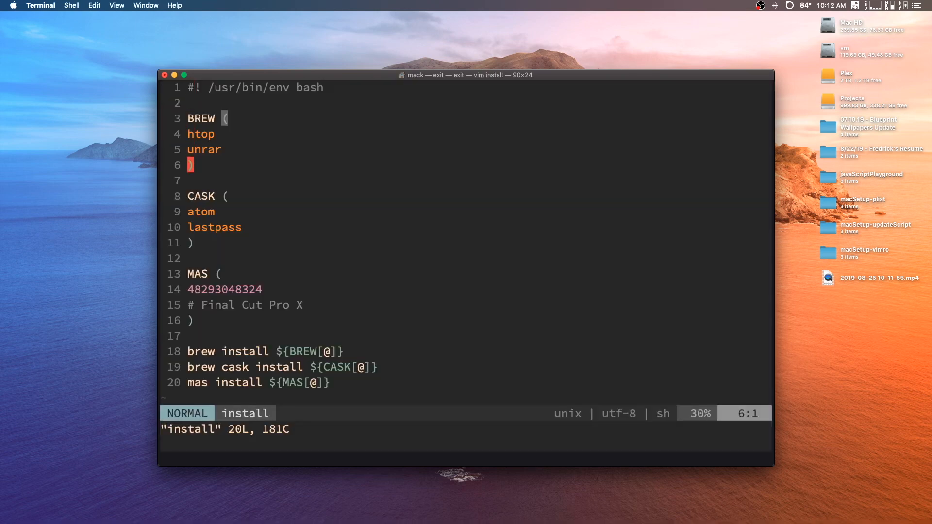
key("j")
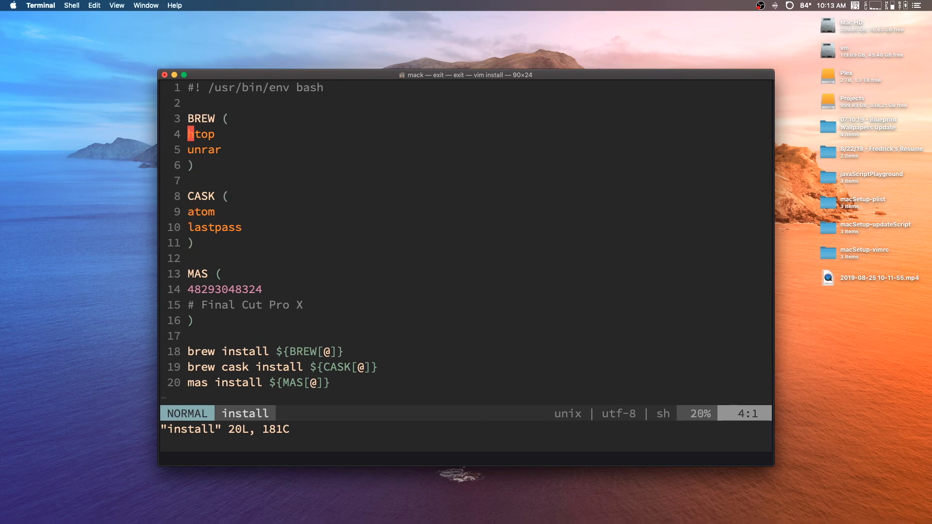
key("k")
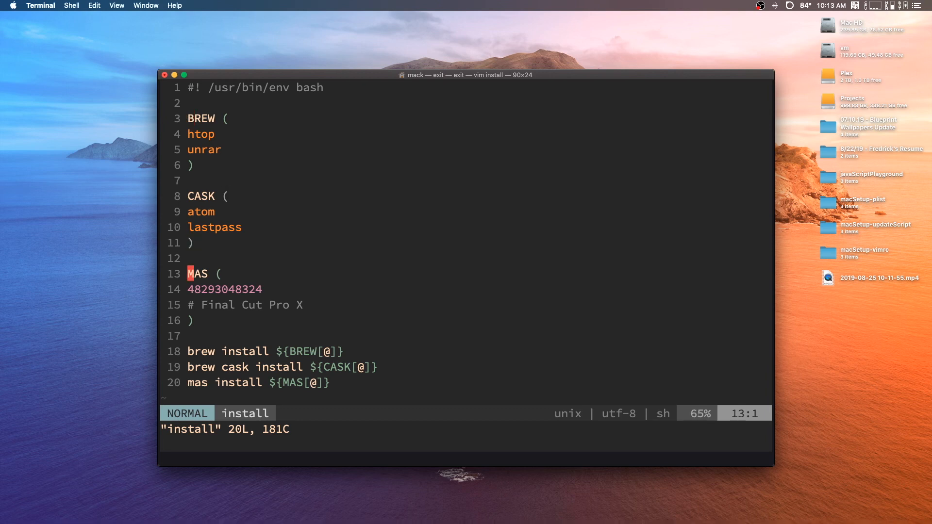
key("j")
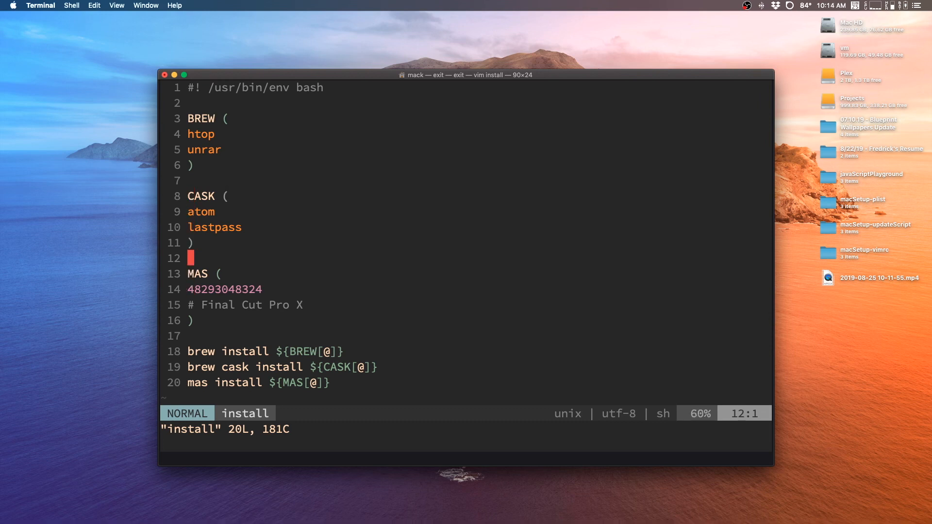
key("j")
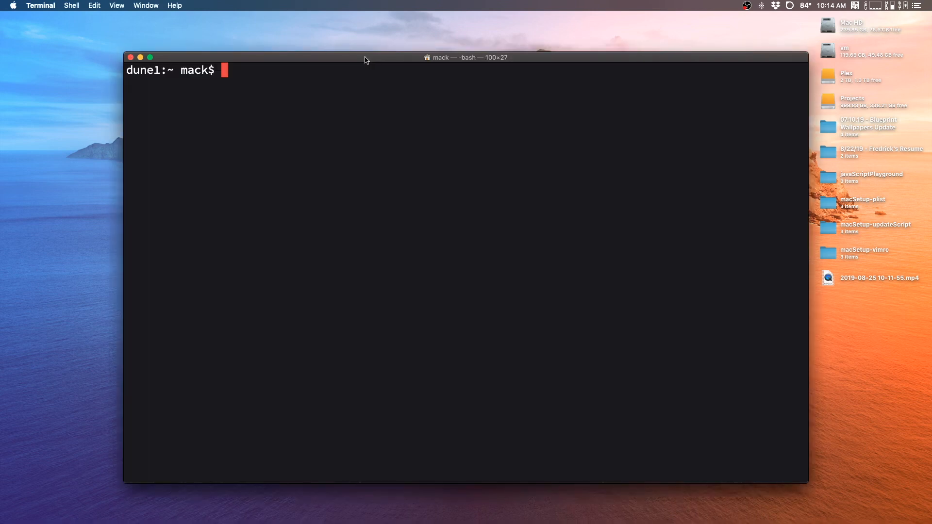
- Run the mistyped 'brw' command at the prompt
type("brw")
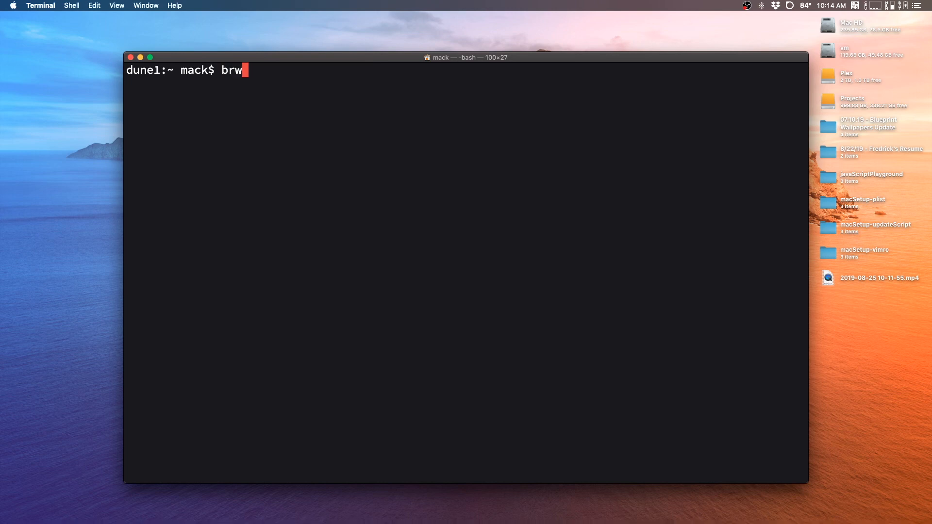
key("Return")
type("brew")
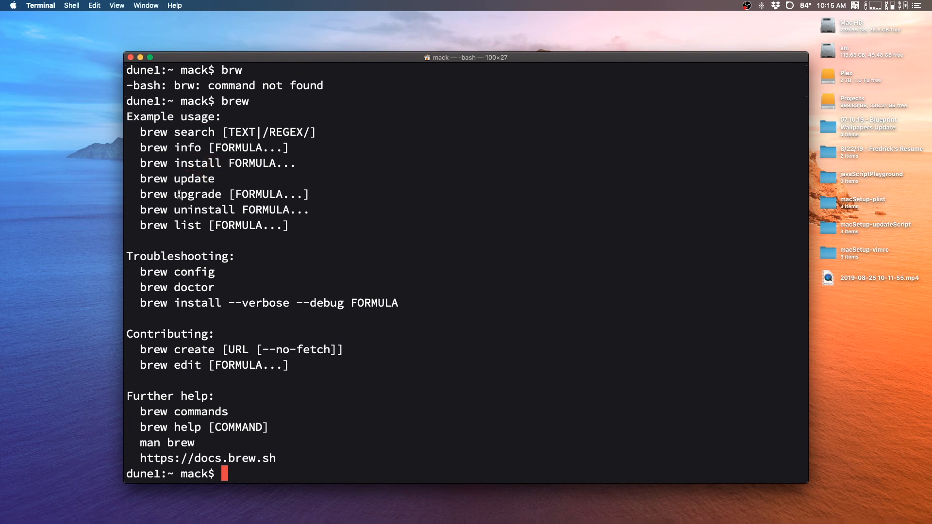
double_click(197, 195)
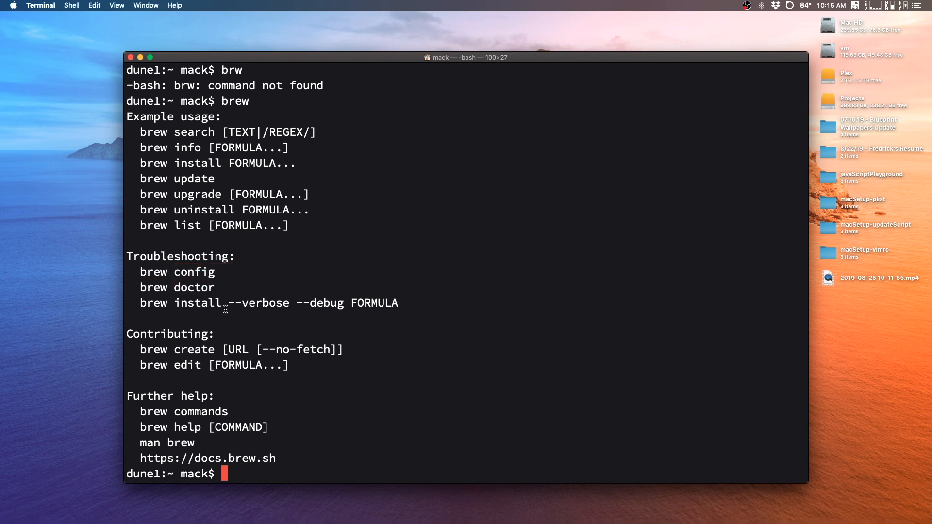
mouse_move(255, 376)
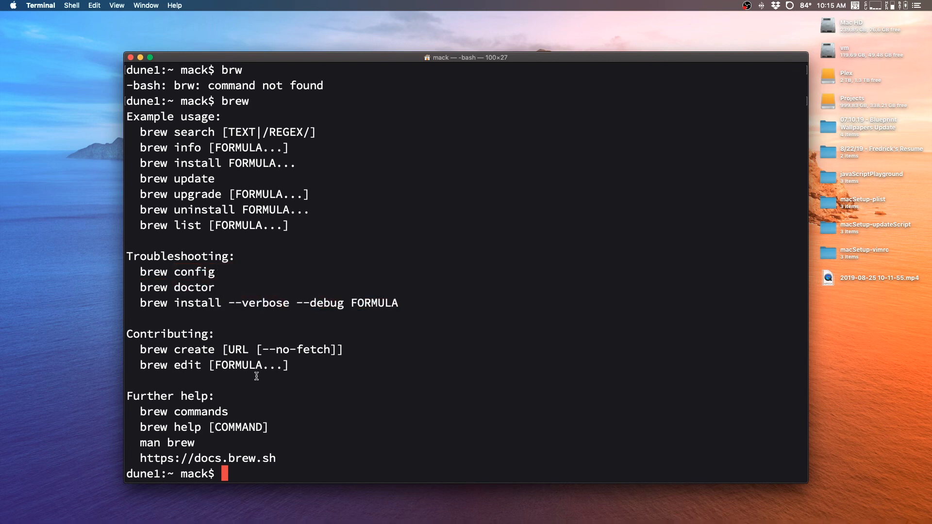
mouse_move(199, 350)
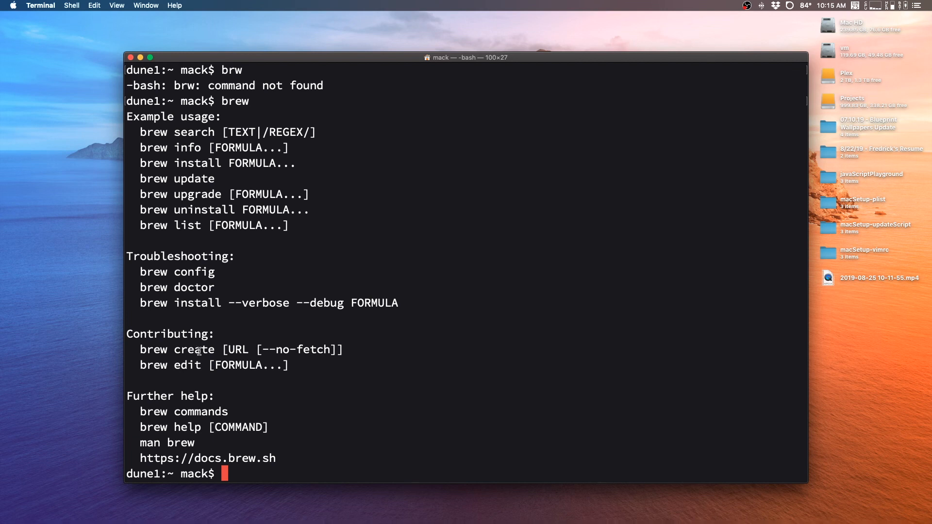
mouse_move(356, 431)
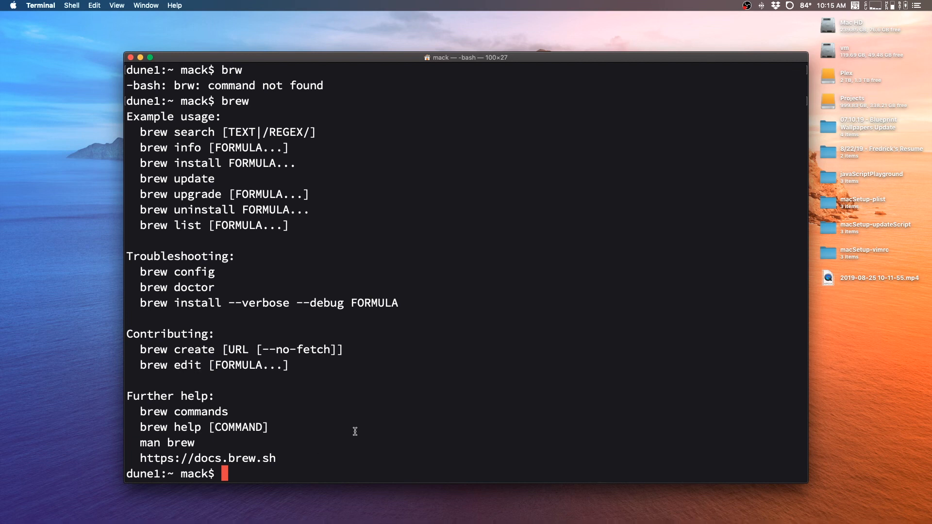
- View the brew manual page, quit it with q, then enter 'brew' for its usage help
type("man brew")
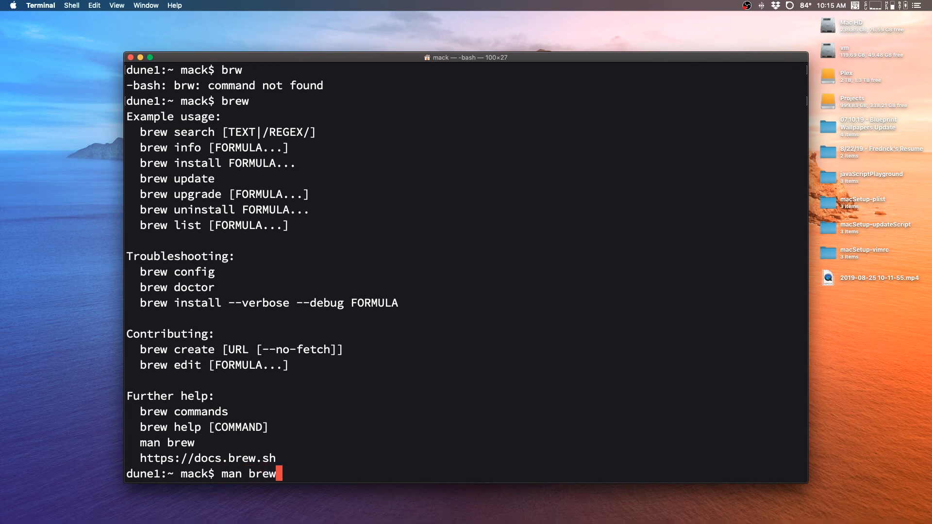
key("Return")
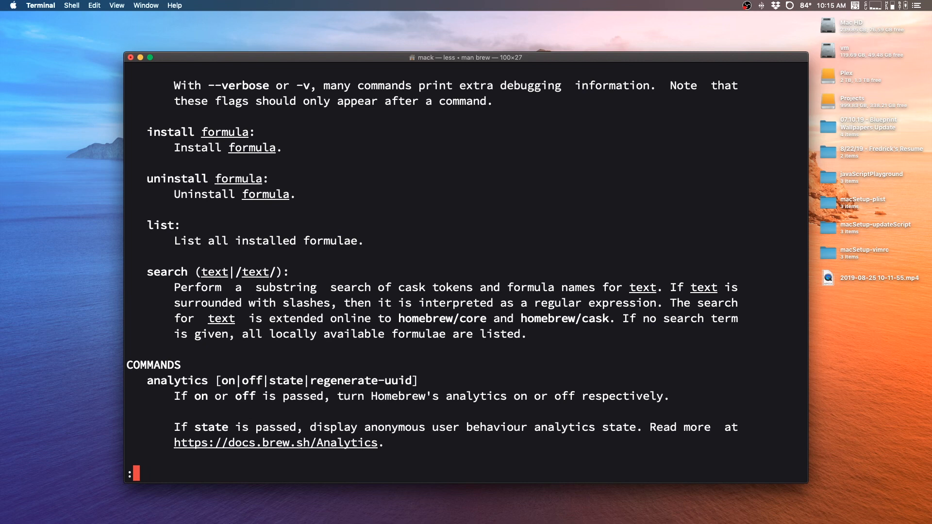
key("q")
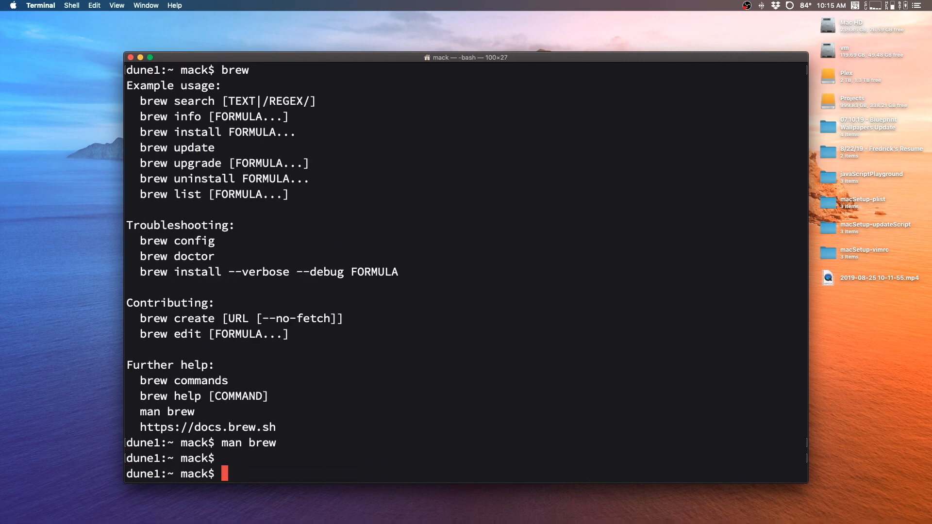
type("brew")
type("mas")
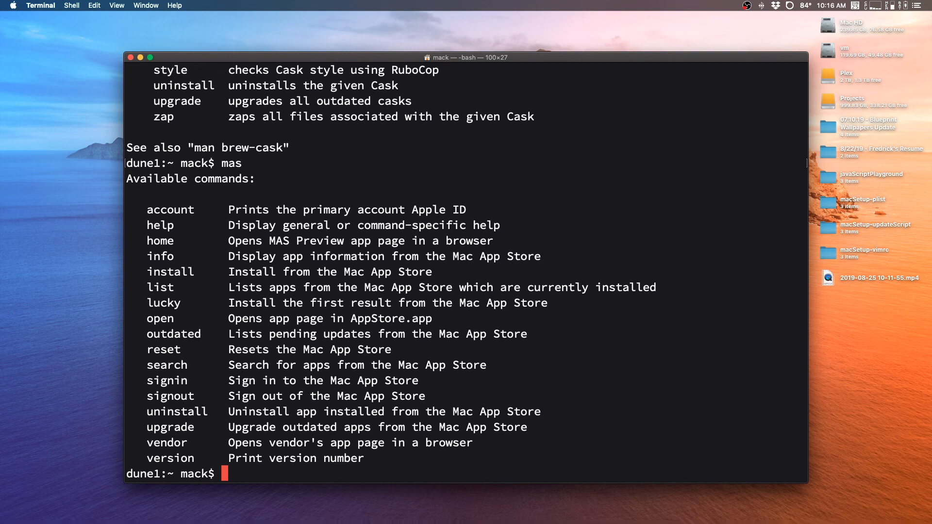
type("touhc")
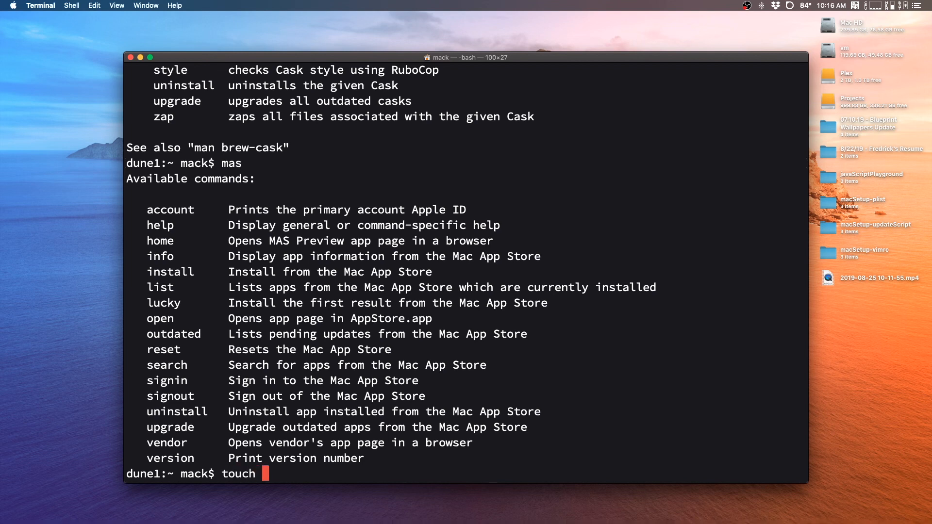
mouse_move(922, 142)
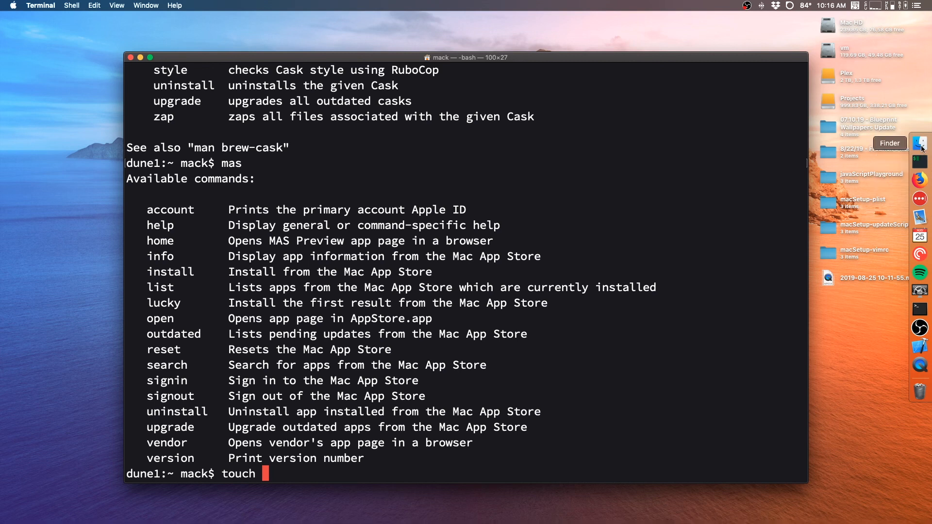
left_click(920, 143)
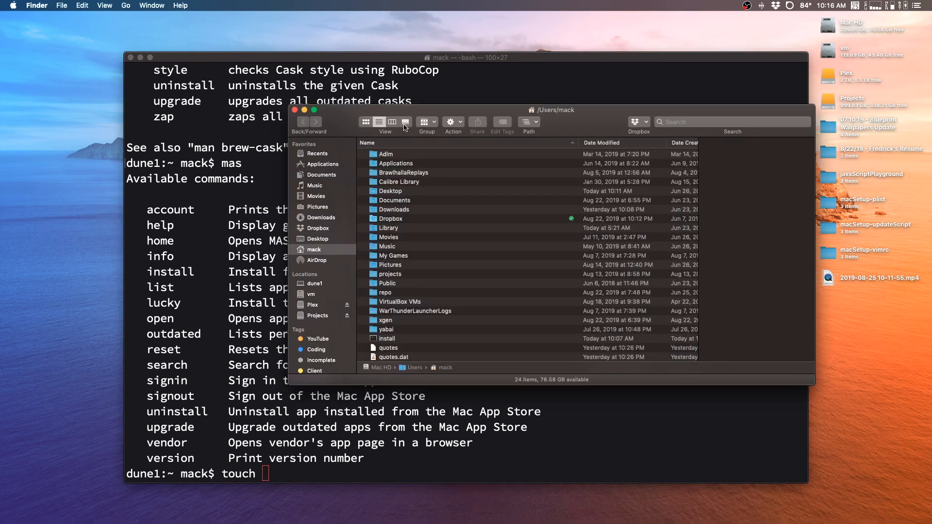
mouse_move(429, 117)
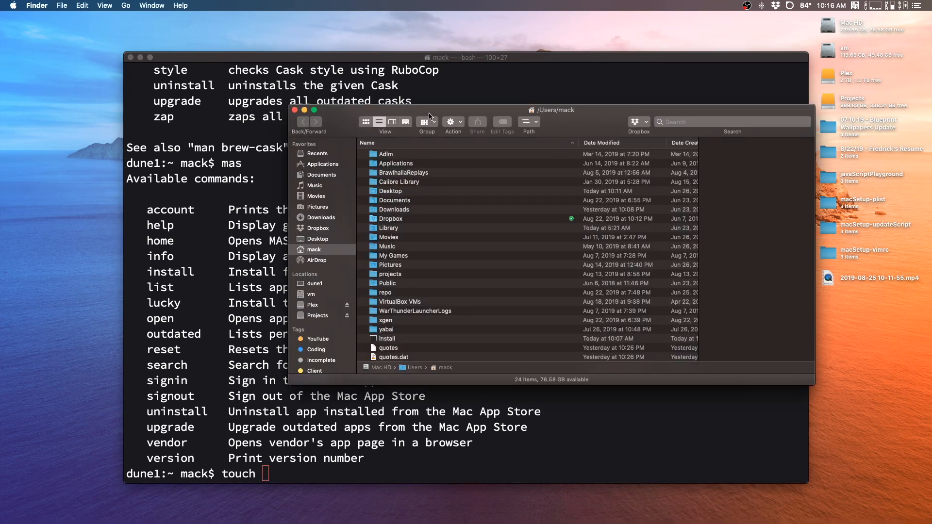
right_click(386, 348)
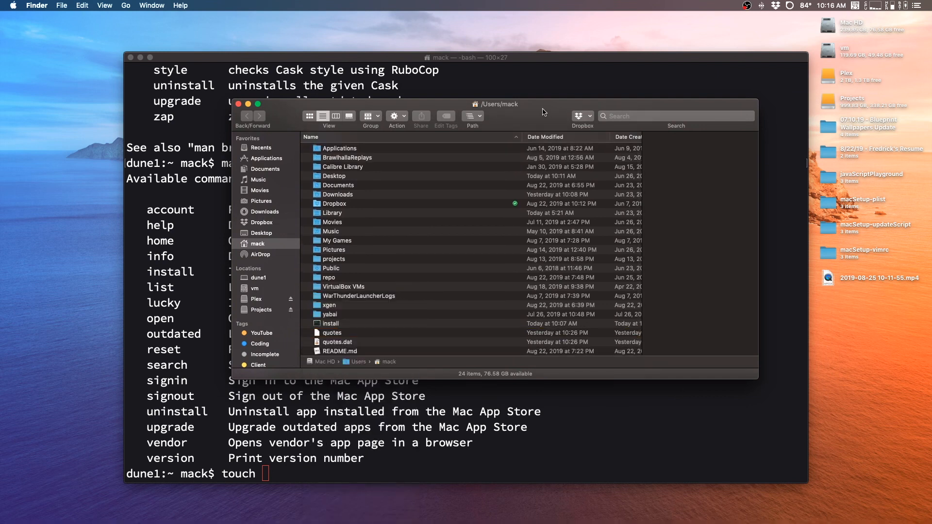
mouse_move(537, 113)
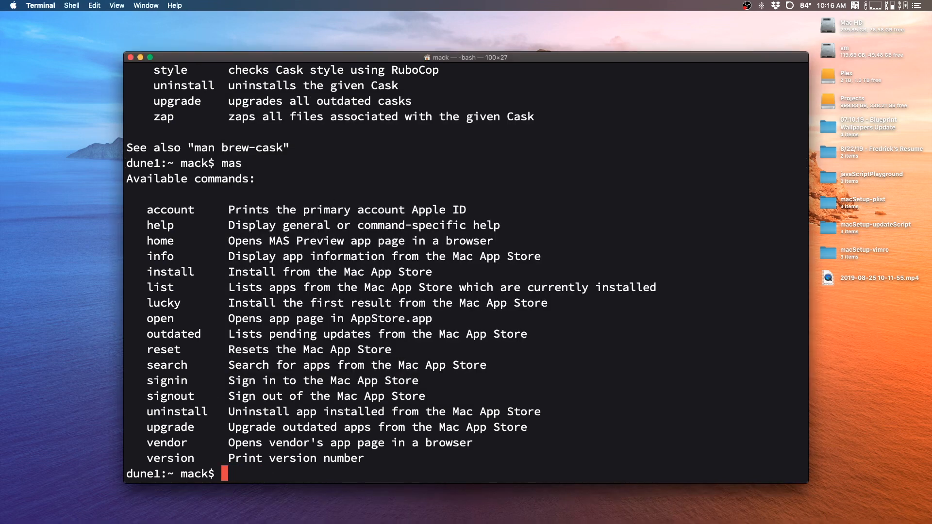
- Create the empty file 'update' with touch and make it executable with chmod +x
type("chmod")
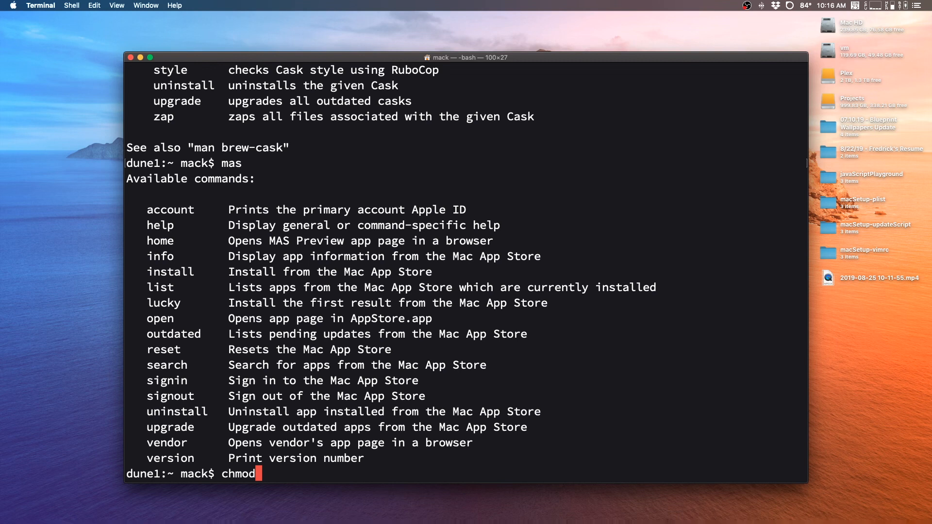
type("touch in")
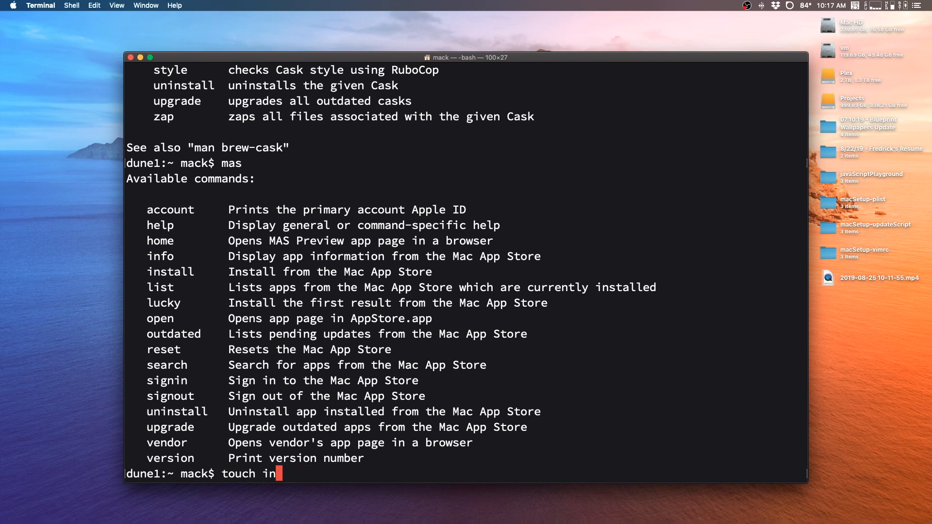
type("pdate")
type("ls")
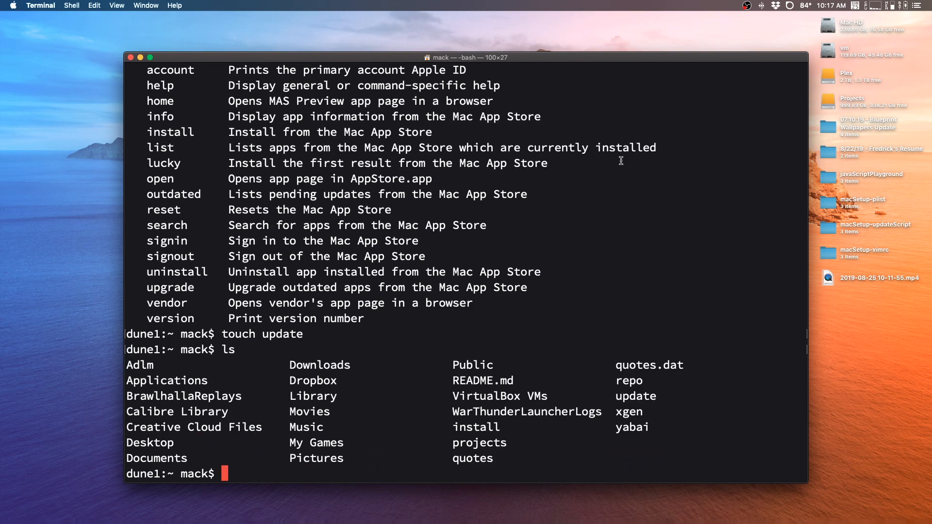
mouse_move(307, 411)
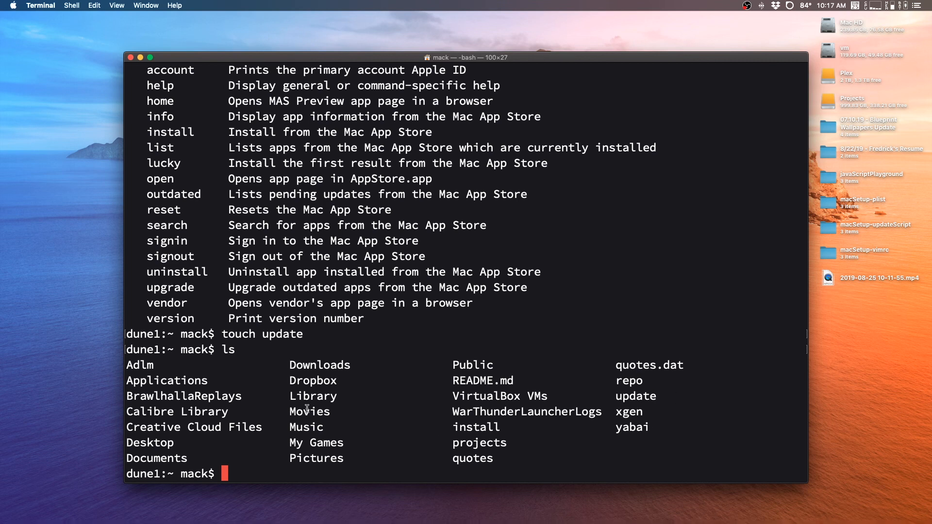
mouse_move(637, 396)
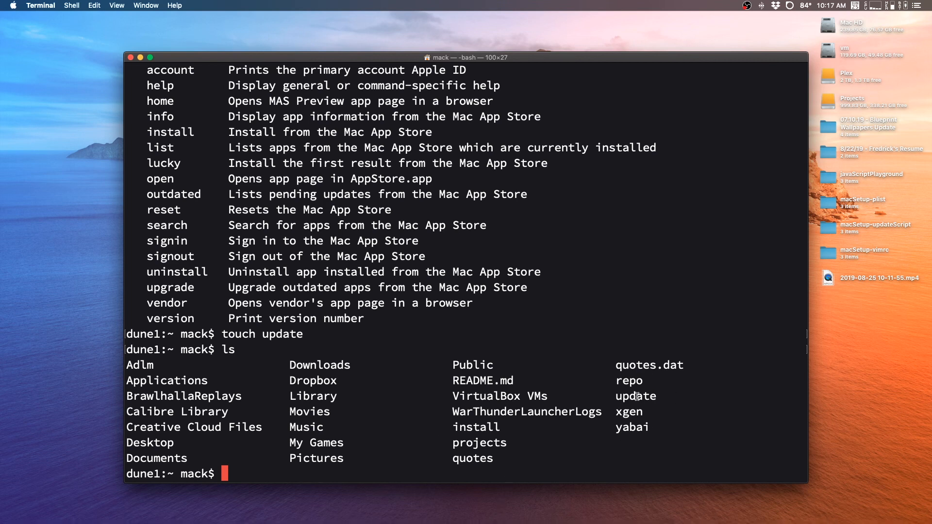
mouse_move(419, 478)
type("chmod +x")
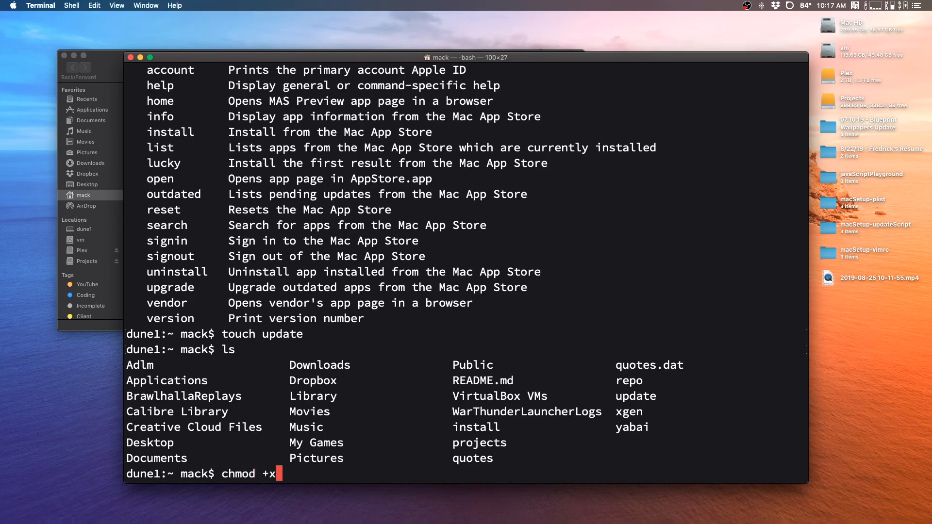
type(" update")
key("Return")
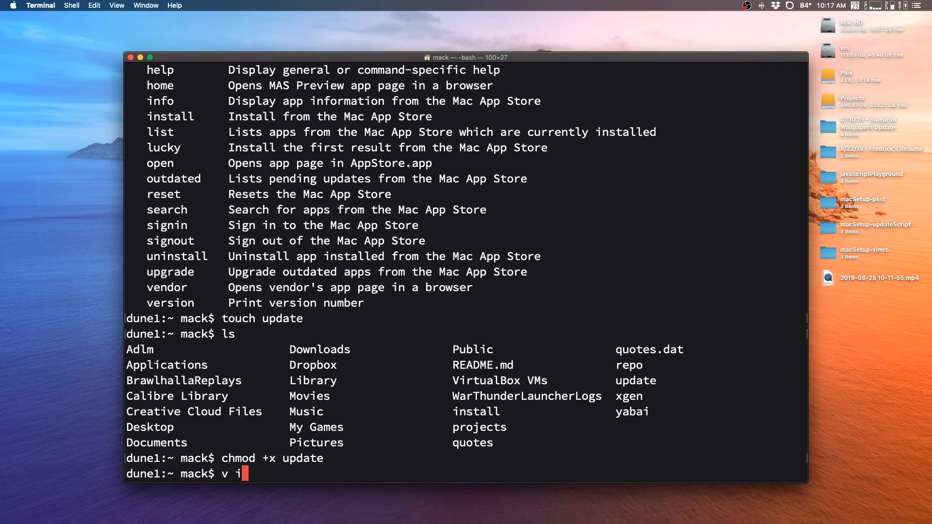
- In vim, add the line echo 'Updating applicatoins' to the update script
type("im up")
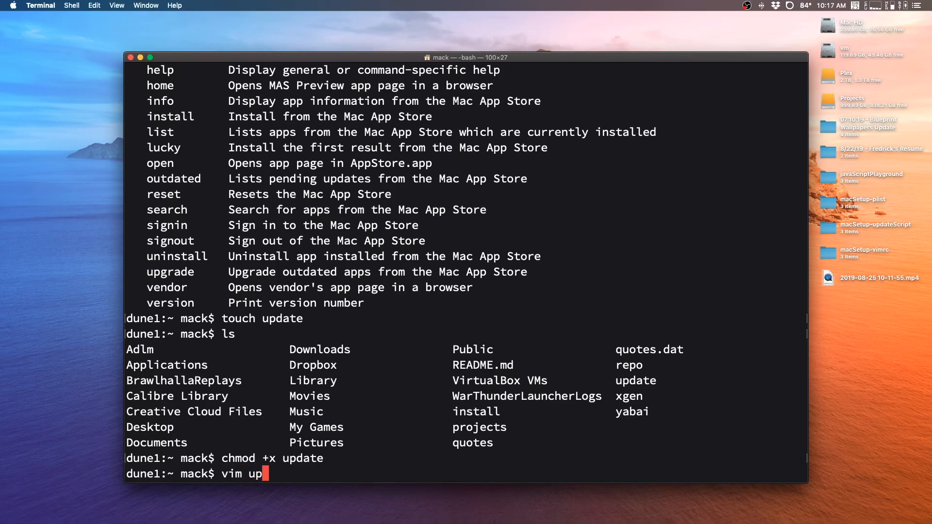
key("Return")
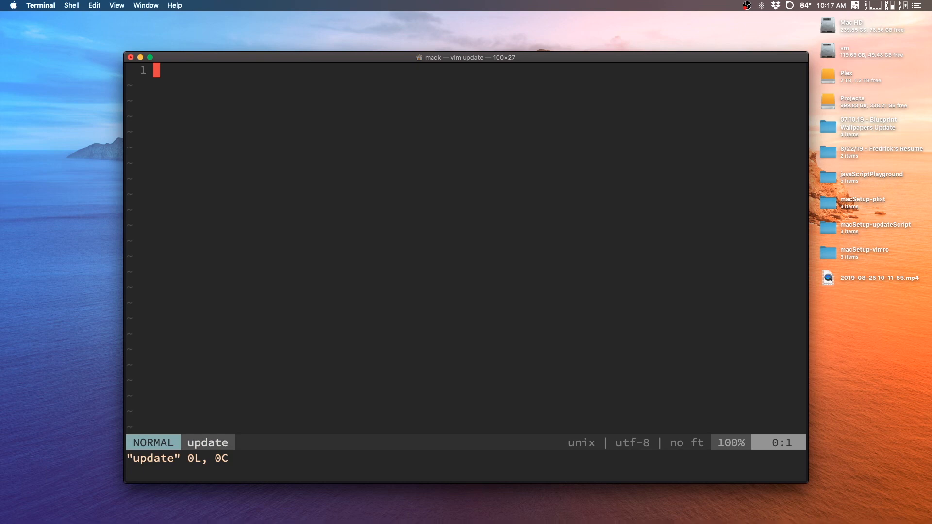
key("i")
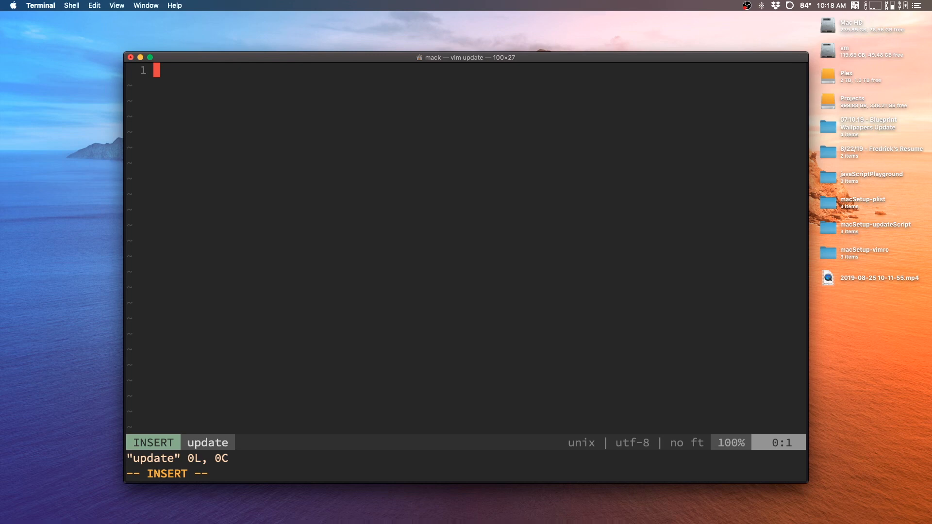
type("echo")
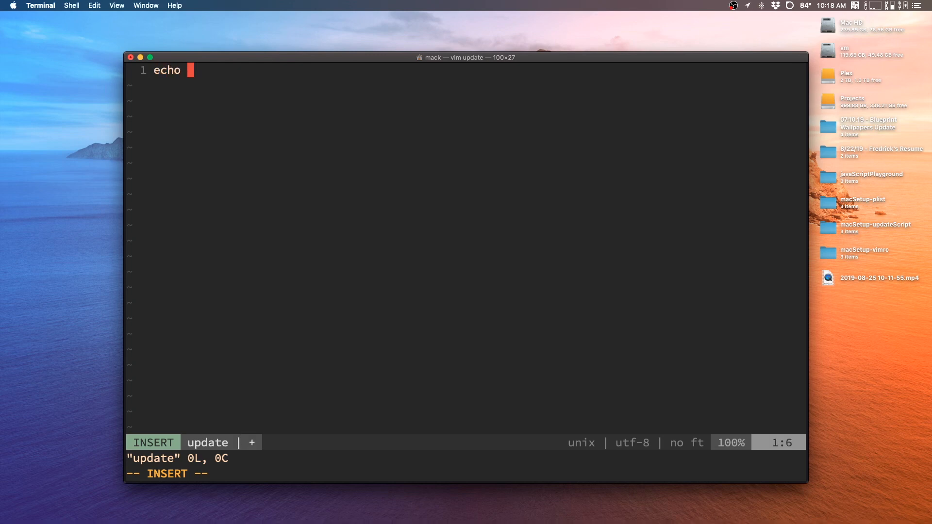
type("'Up")
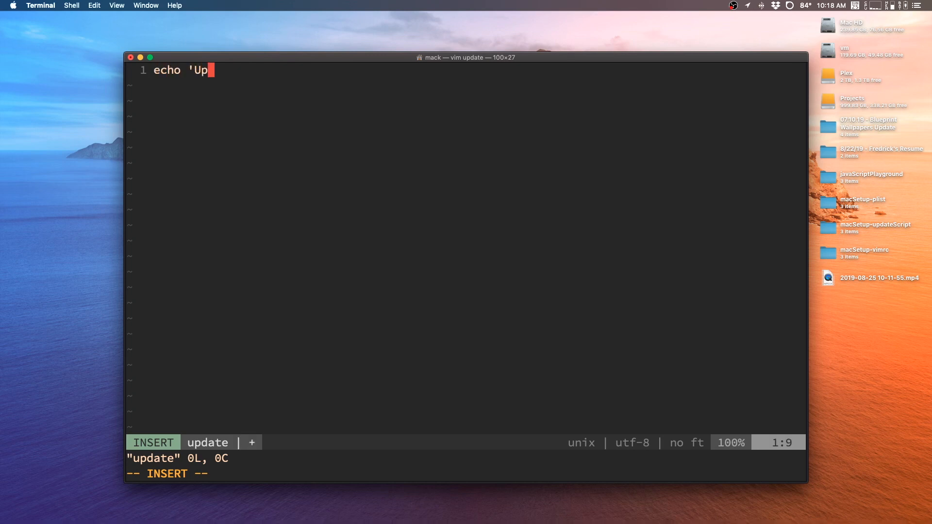
type("dating appli")
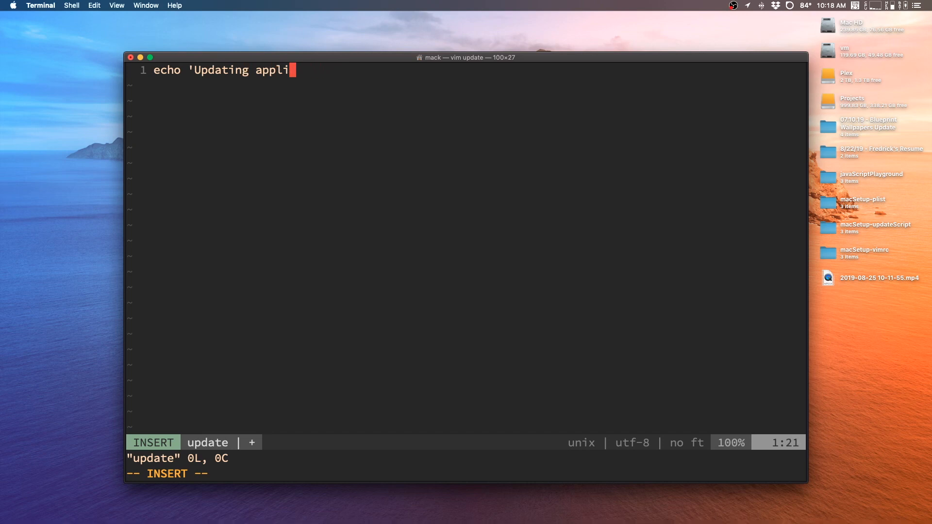
type("catoins'")
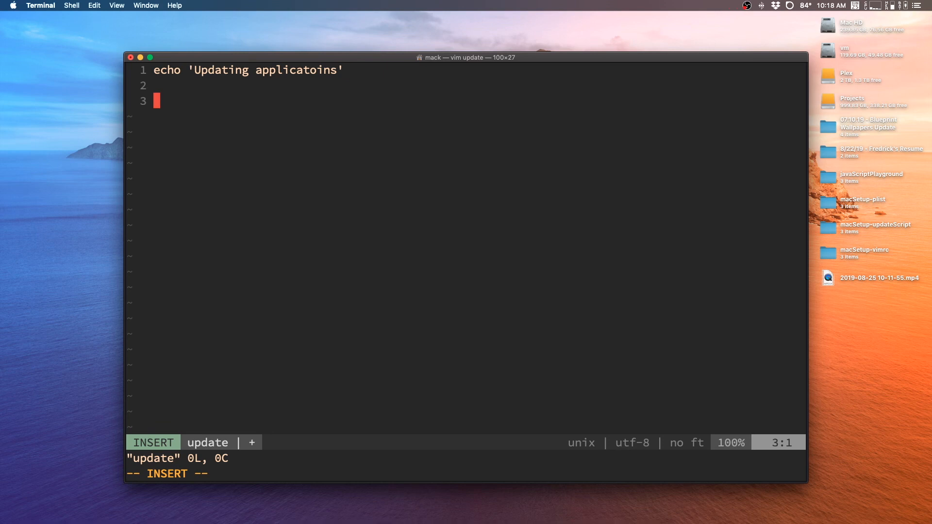
- Add brew update, brew cask upgrade and mas upgrade on separate lines
type("brew u")
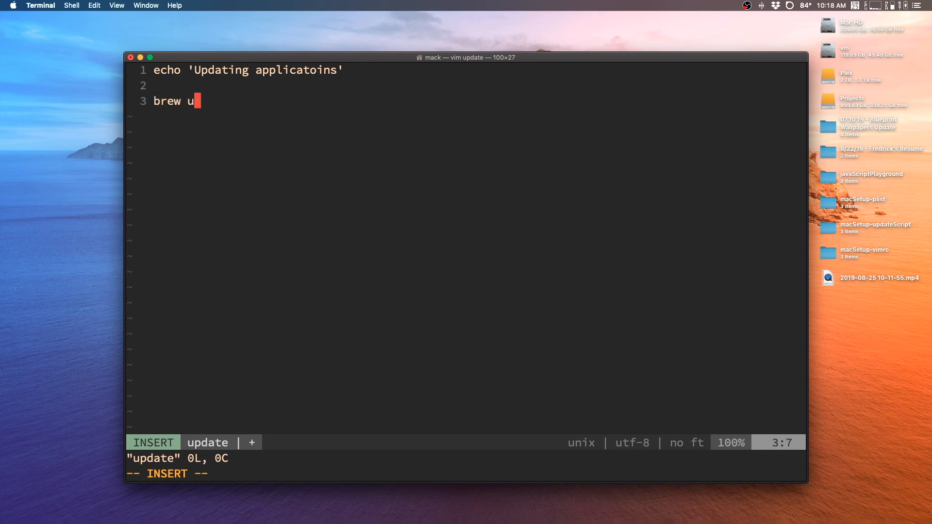
type("pdate")
type("b")
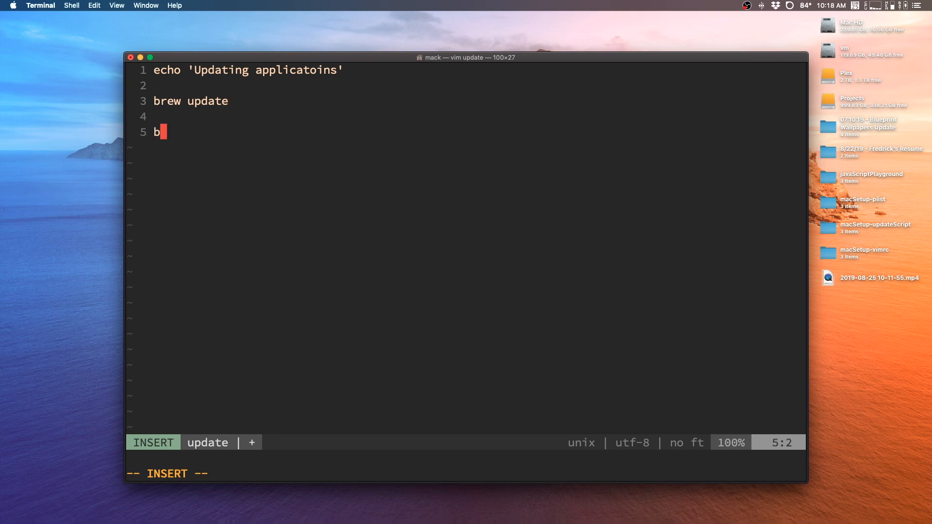
type("rew cask up")
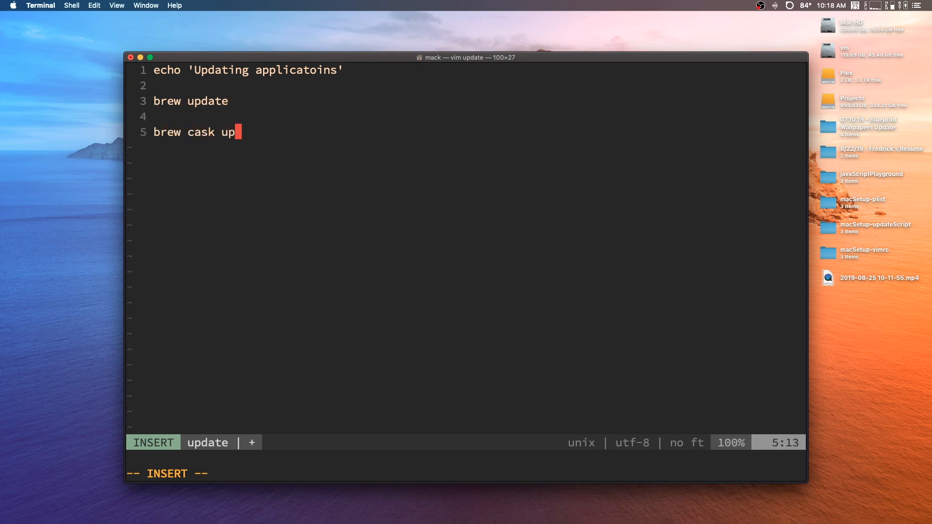
type("grade")
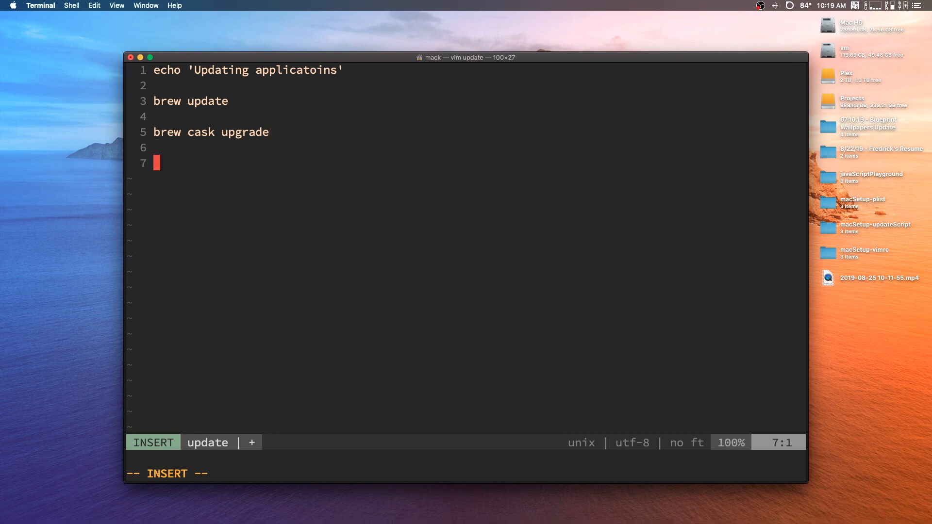
type("mas upgrade")
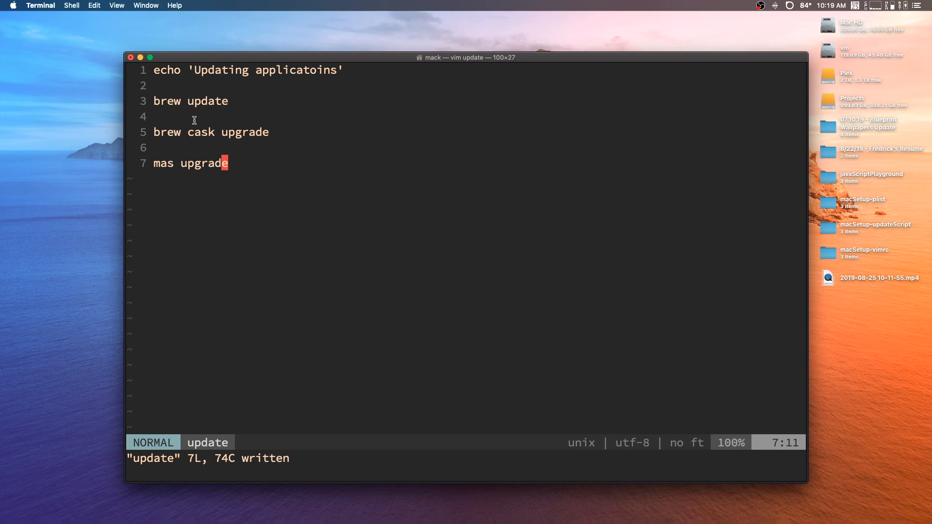
- View the brew manual page with 'man brew' and quit it with q
double_click(206, 100)
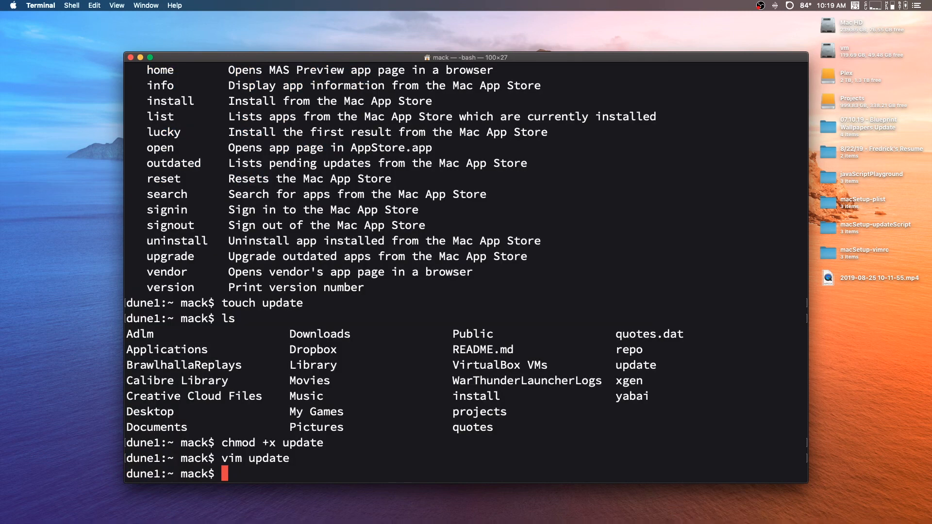
type("man brew")
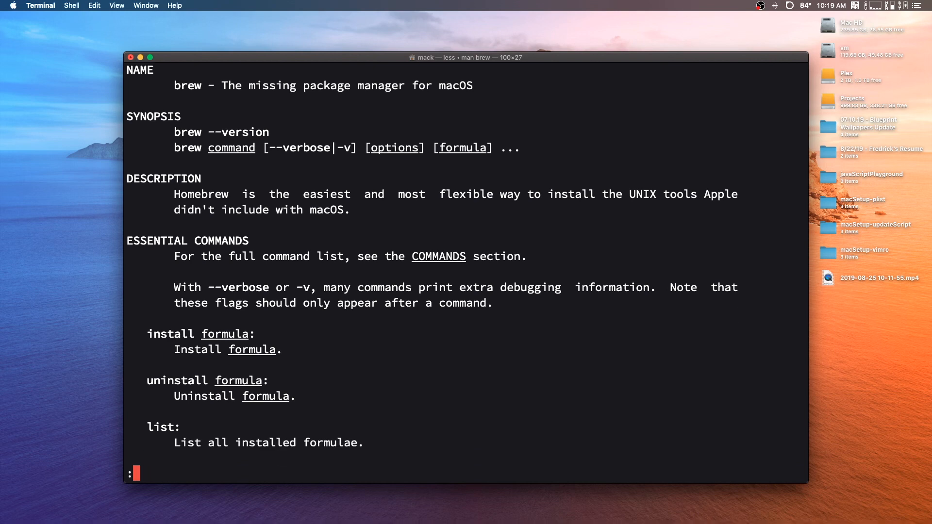
key("q")
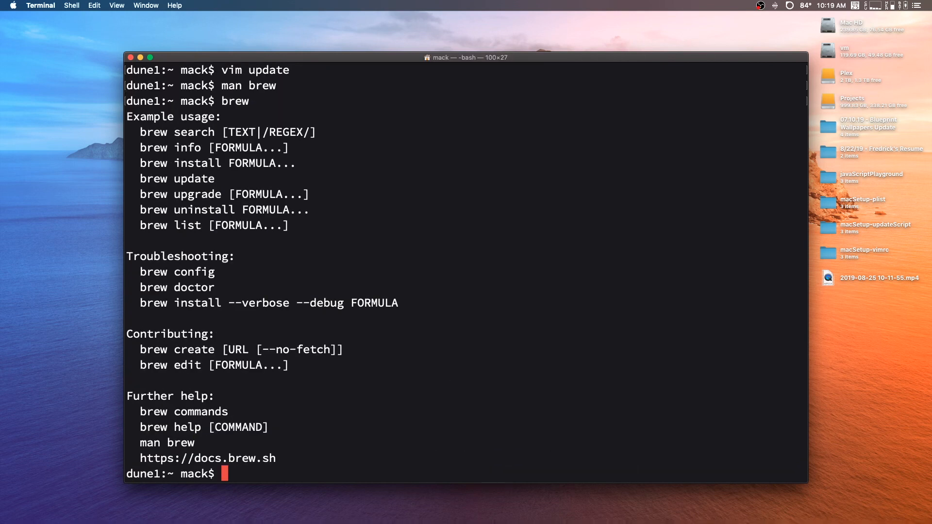
mouse_move(190, 194)
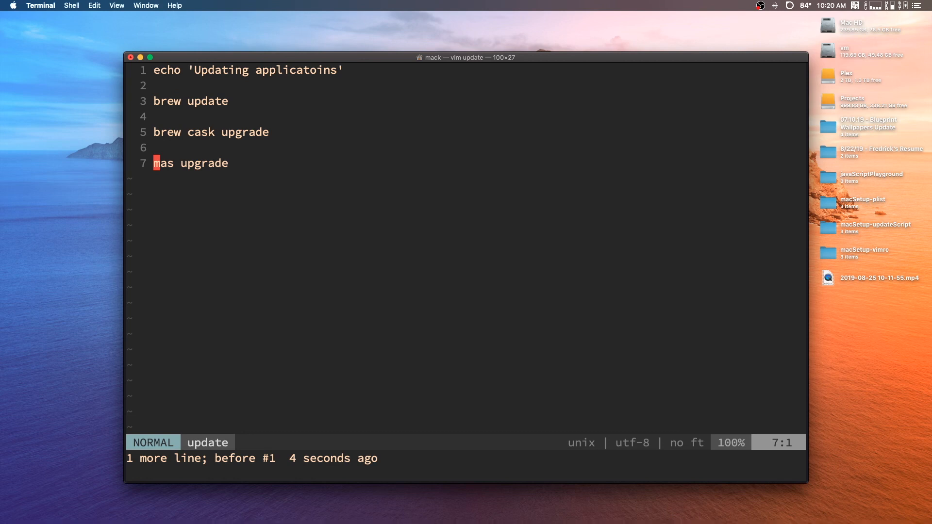
- Append a 'brew cleanup' line to the end of the script
key("o")
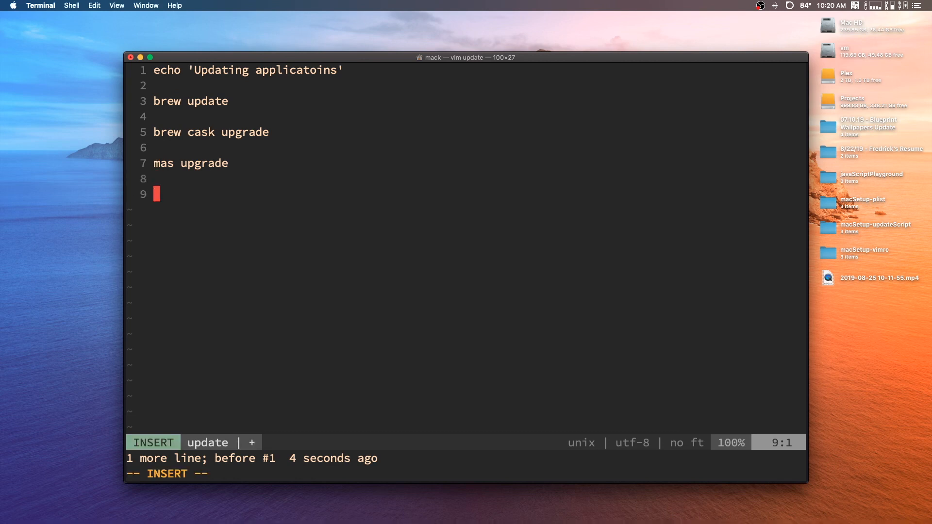
type("brew cleaup")
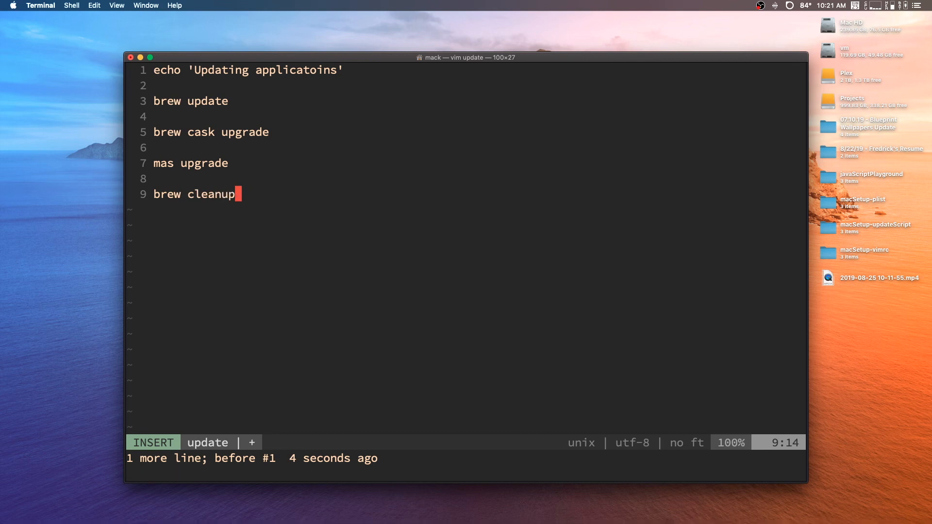
key("Escape")
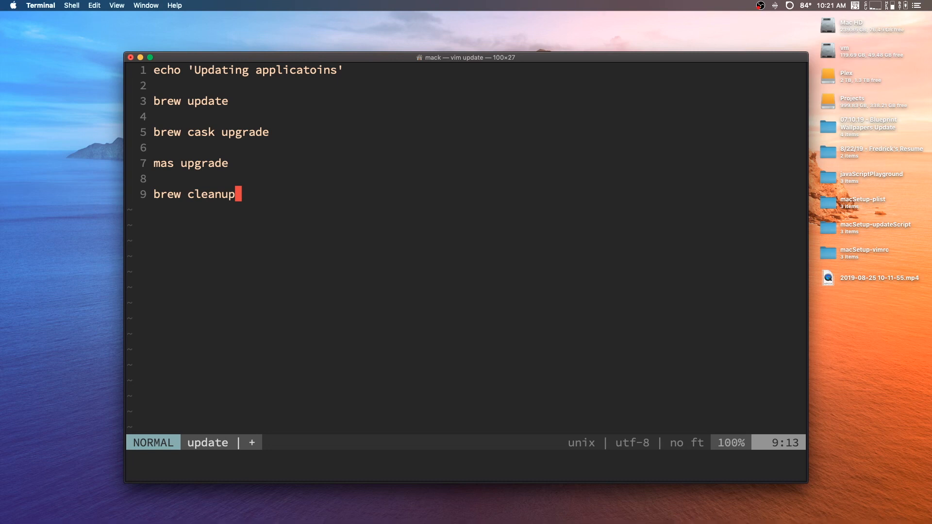
- Insert an echo 'Cleaning up directories' line above brew cleanup
type("le")
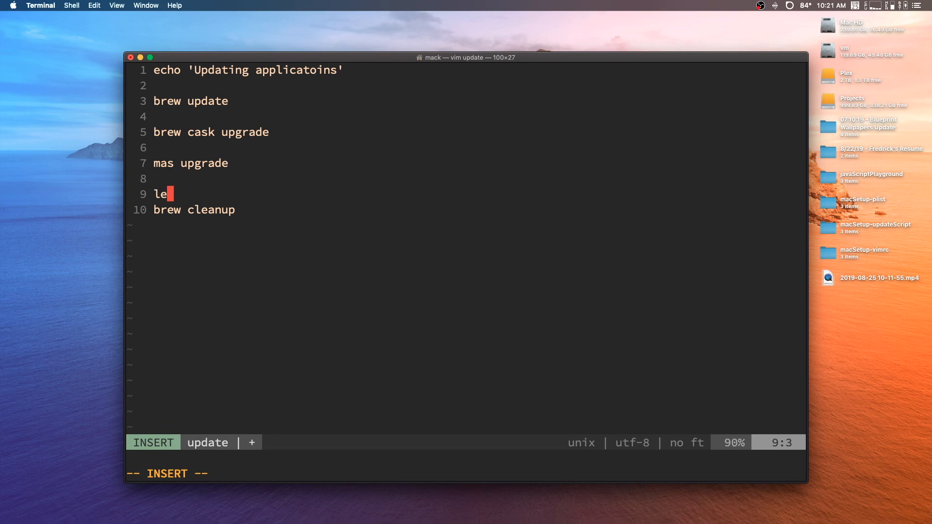
type("echo '")
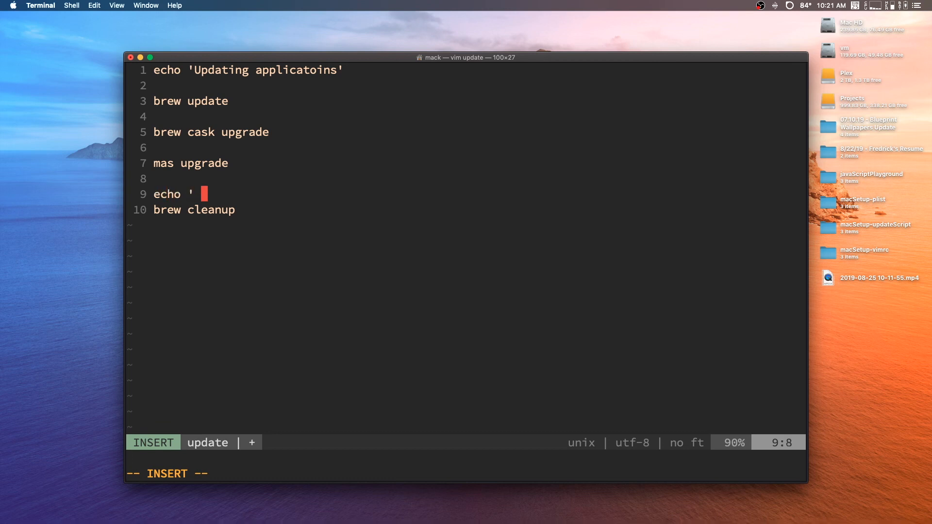
type("Cleaning up")
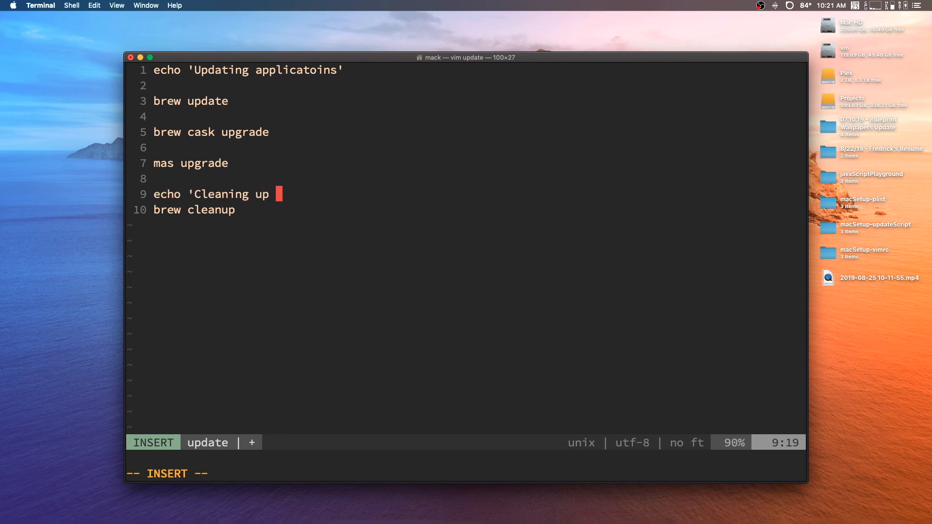
type("directories")
type("ls")
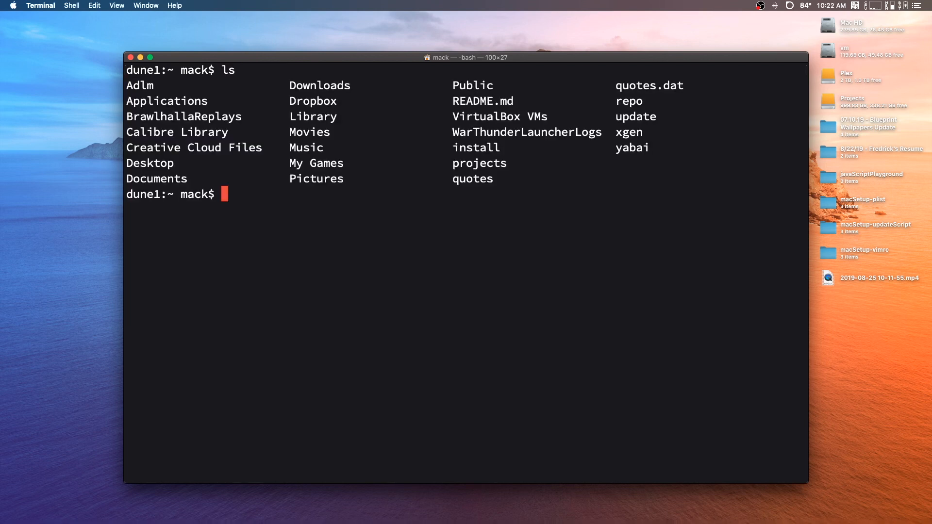
mouse_move(514, 401)
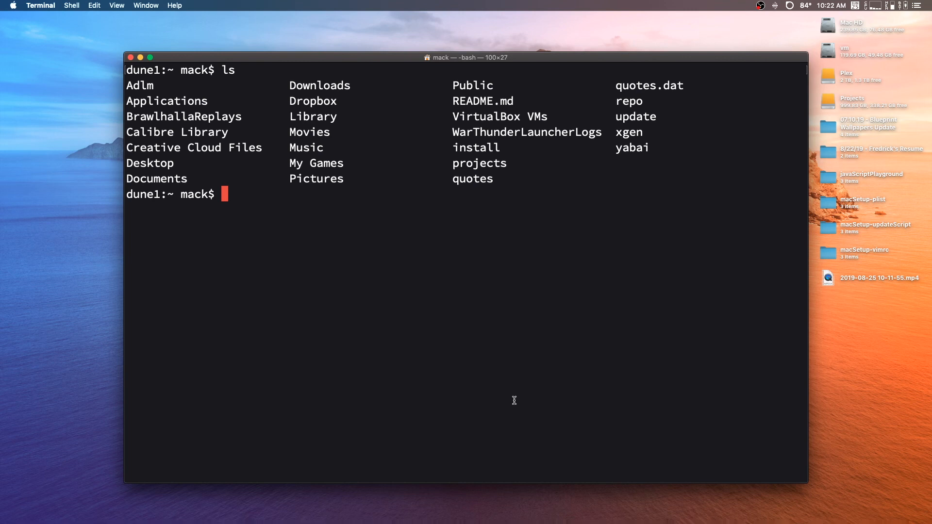
mouse_move(636, 113)
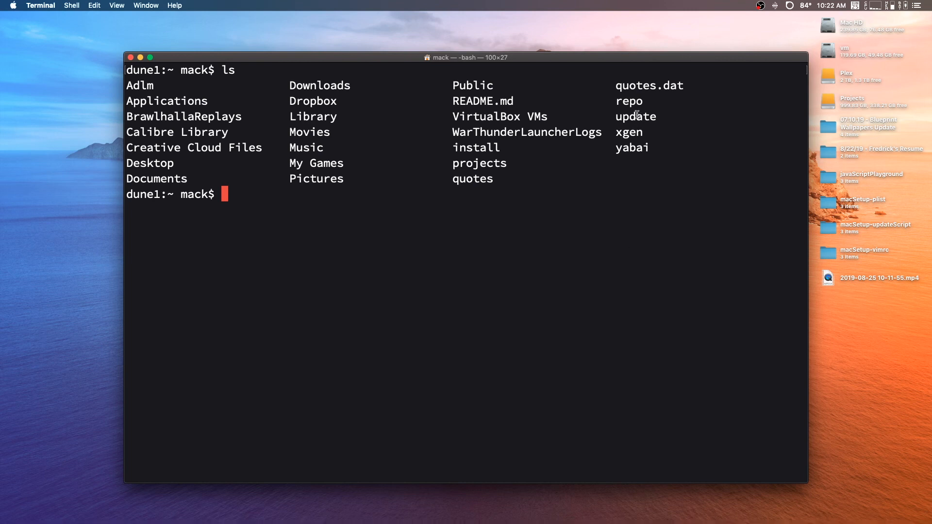
mouse_move(427, 227)
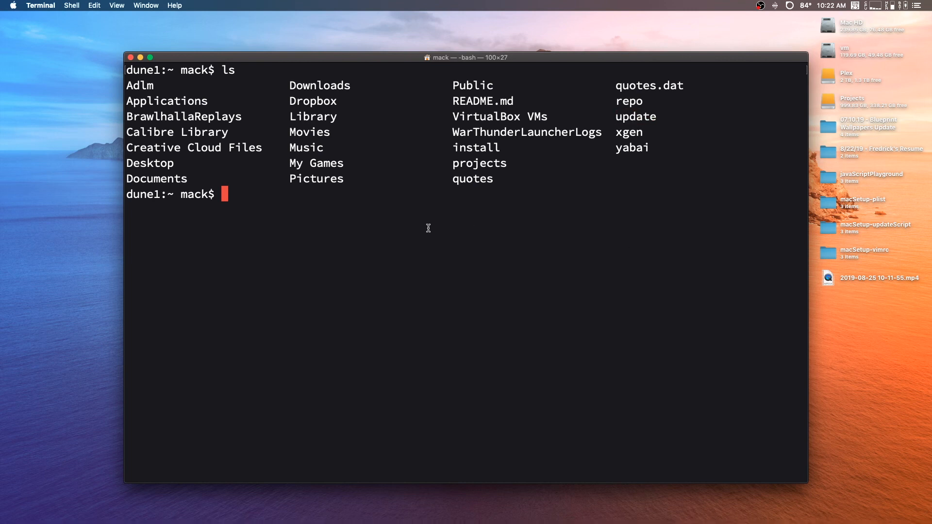
- Start entering './update' at the prompt to run the script
type(",?")
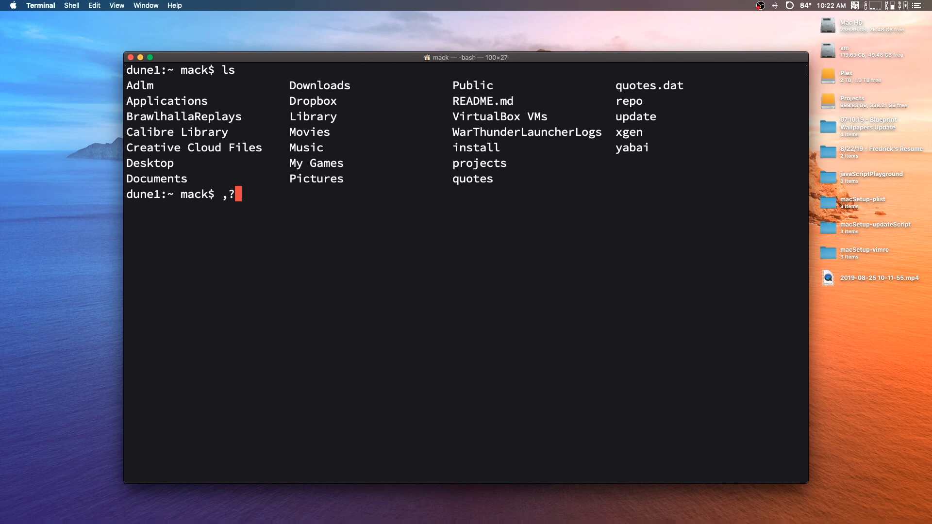
type("./u")
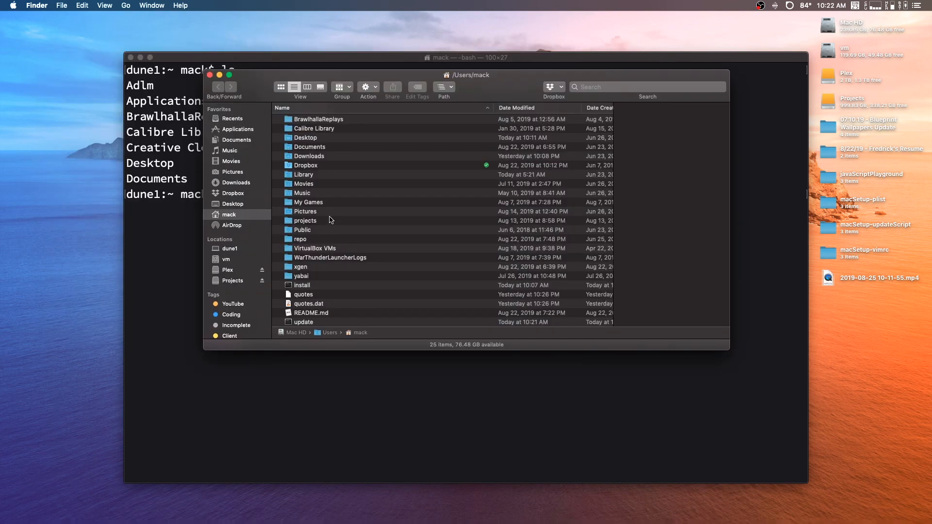
left_click(303, 322)
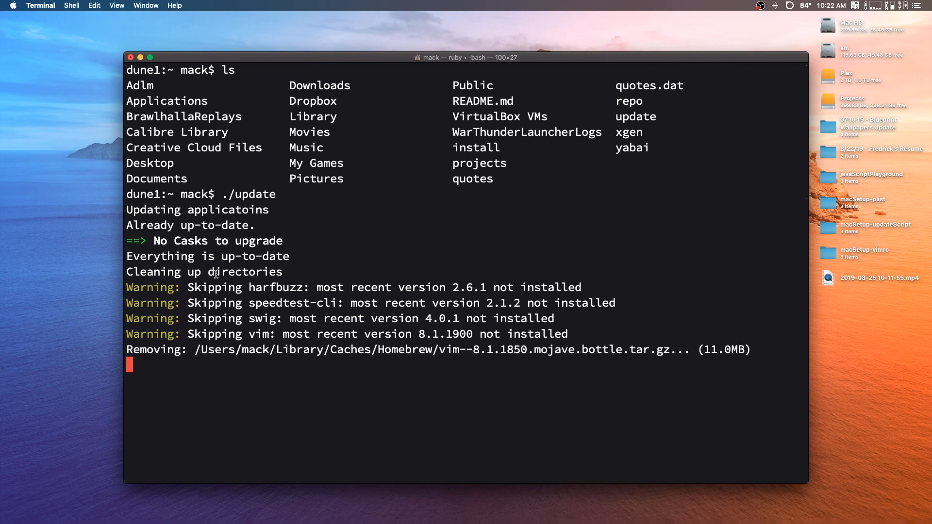
mouse_move(455, 382)
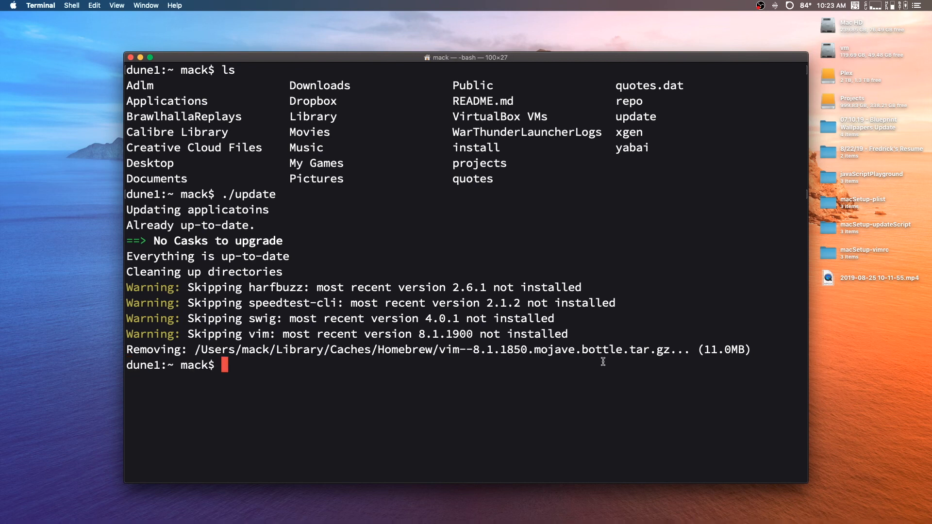
mouse_move(284, 335)
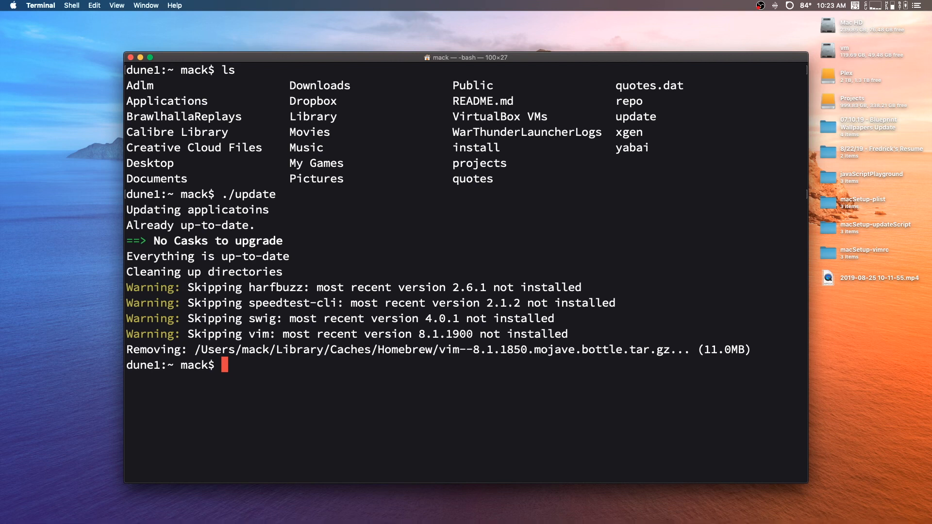
- Reopen the update script in vim to review its ten lines
type("vim update")
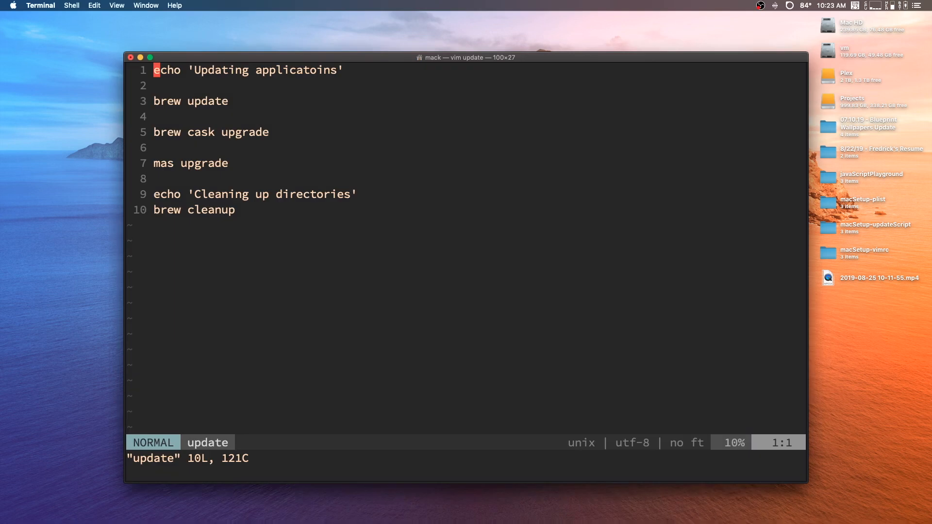